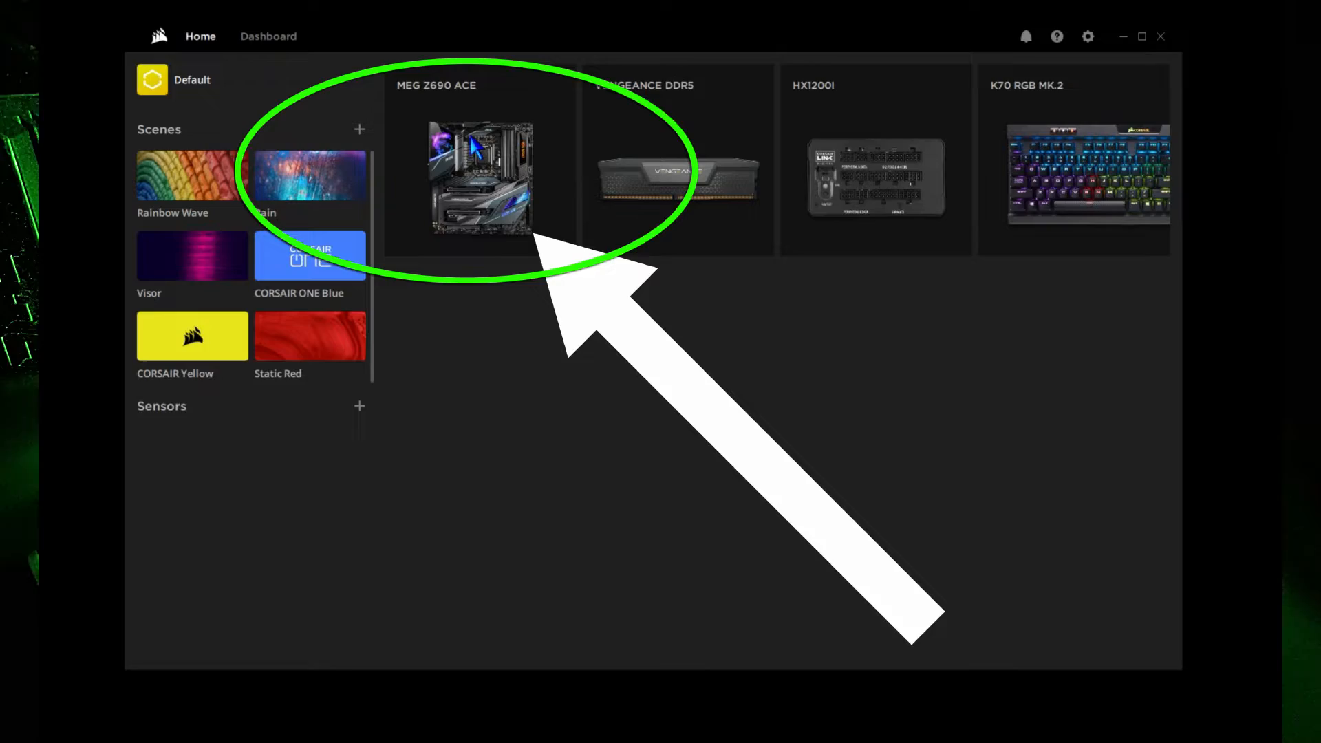
- Show the MEG Z690 ACE lighting page with its JRAINBOW1, JRAINBOW2 and JRGB1 headers
left_click(479, 179)
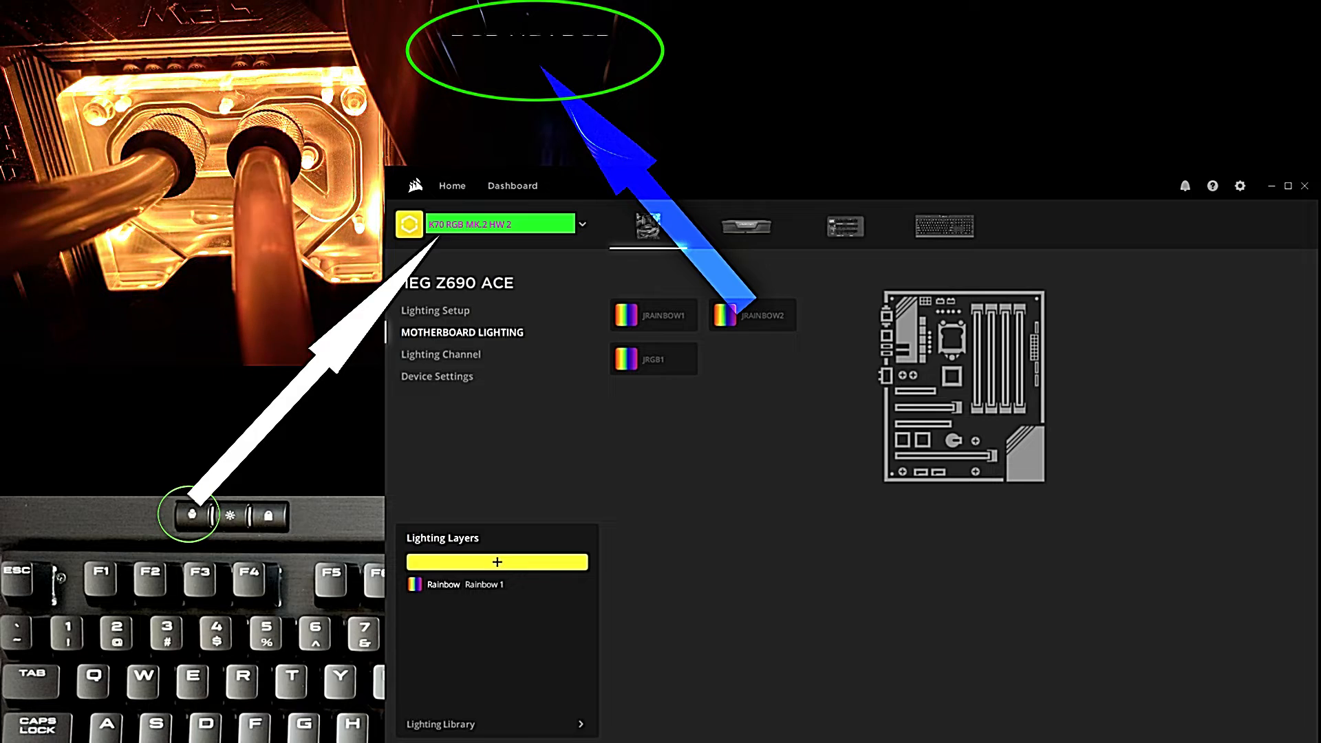